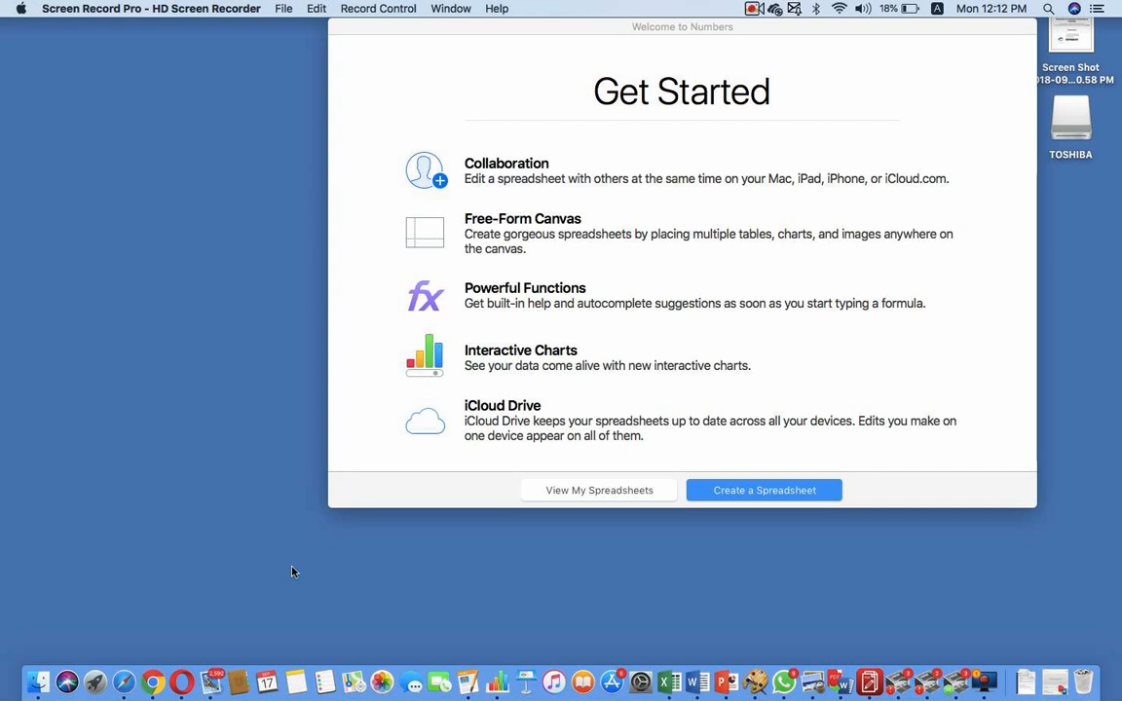
pyautogui.moveTo(226, 619)
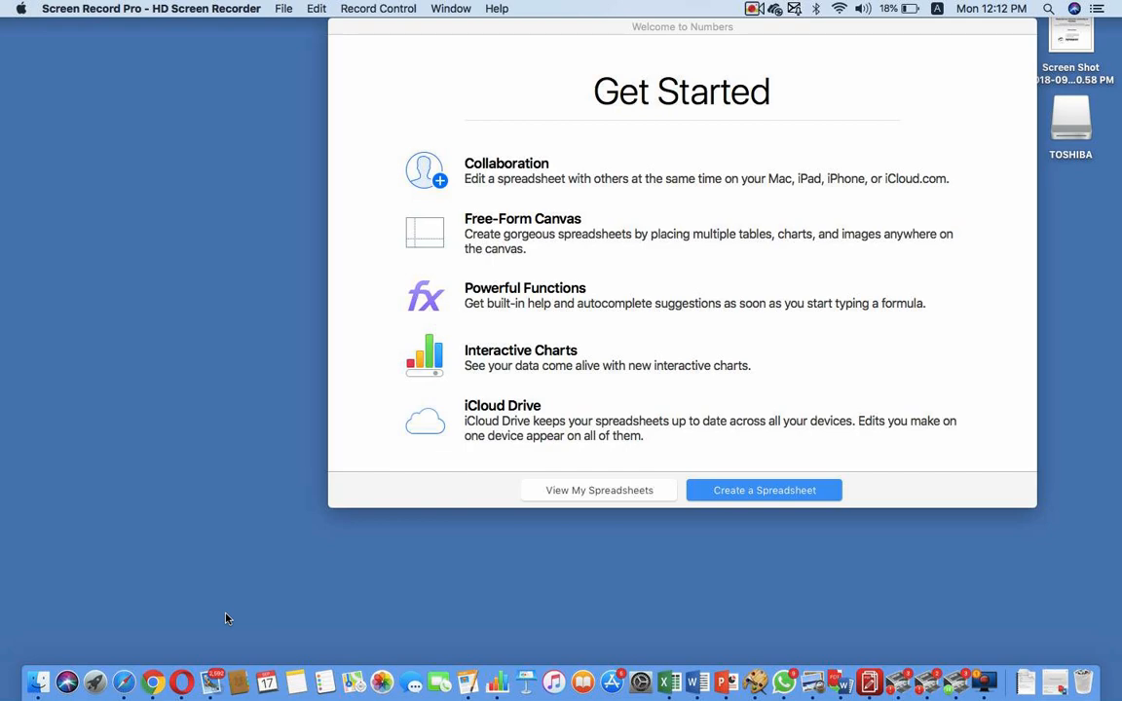
pyautogui.moveTo(152, 682)
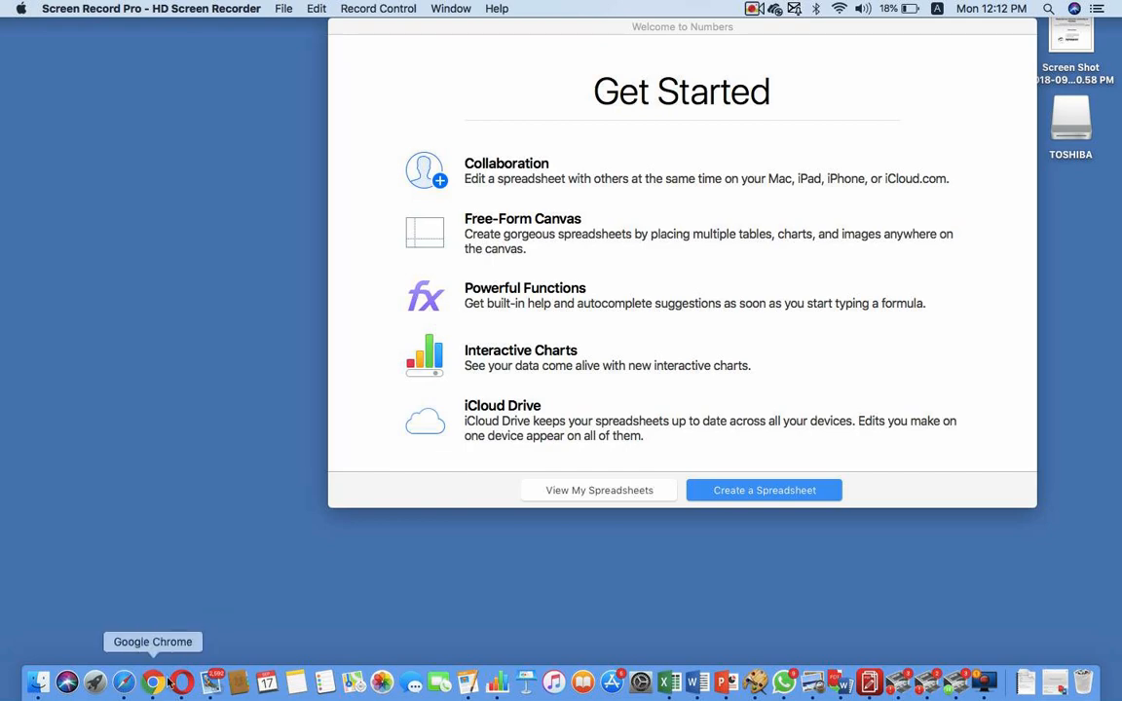
# Switch to Chrome and scroll the Your classes grid down past the Grade 3 and 4 tiles
pyautogui.click(152, 682)
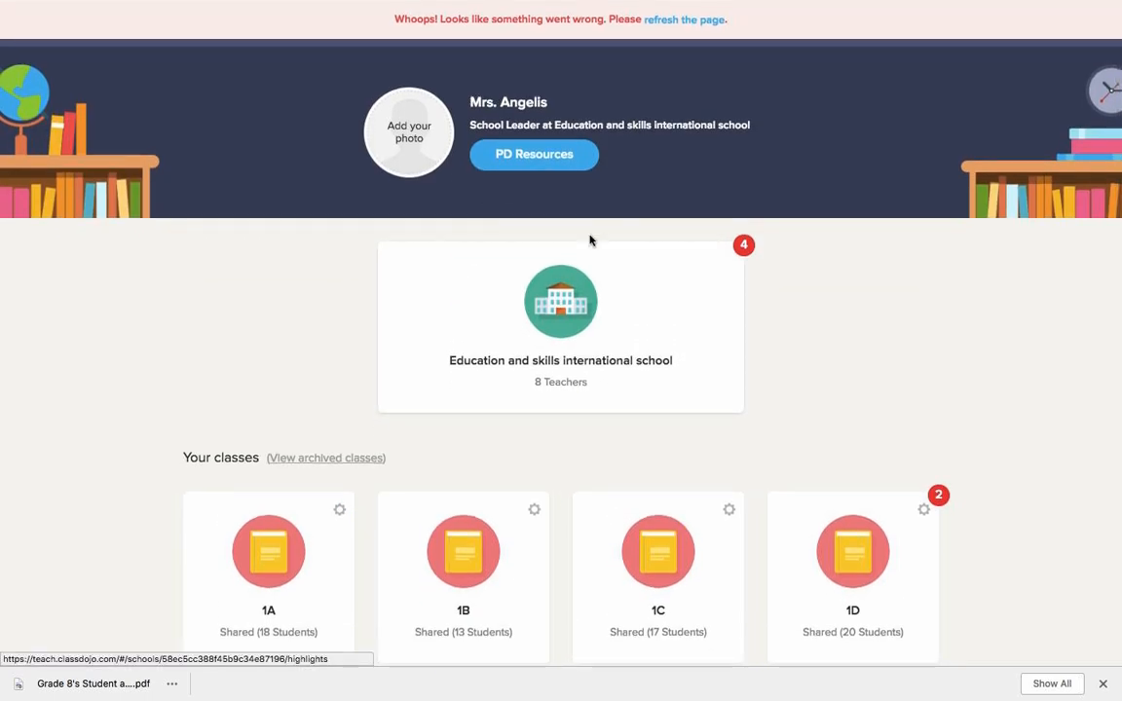
pyautogui.scroll(-3)
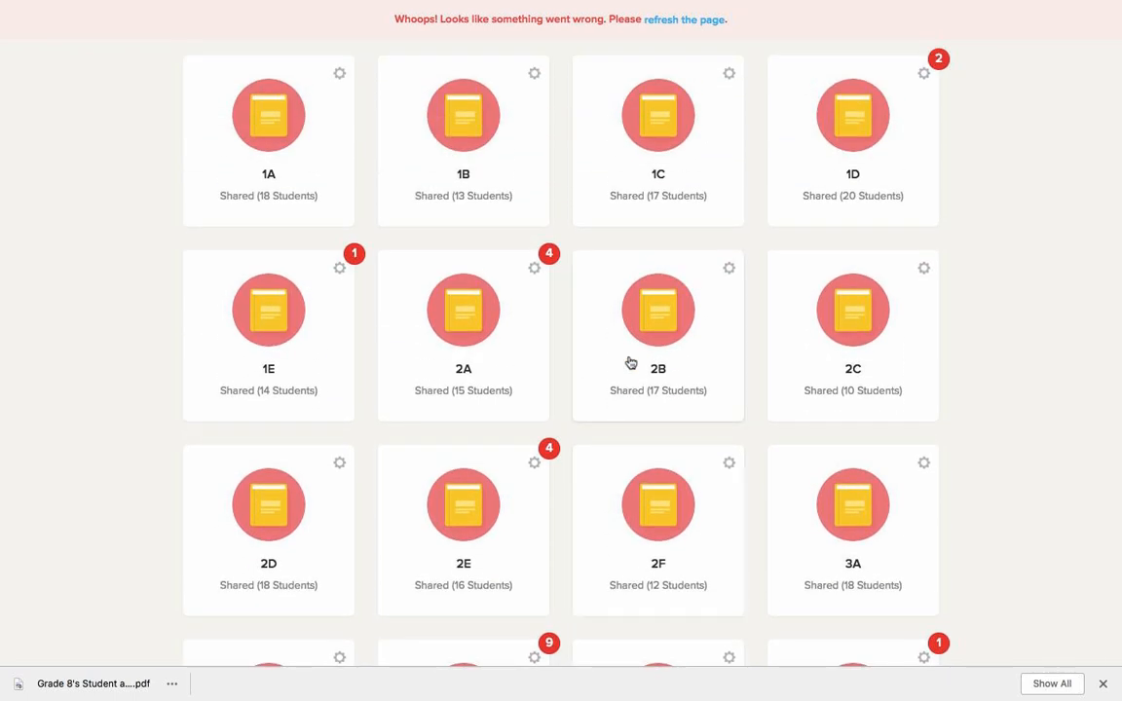
pyautogui.scroll(-3)
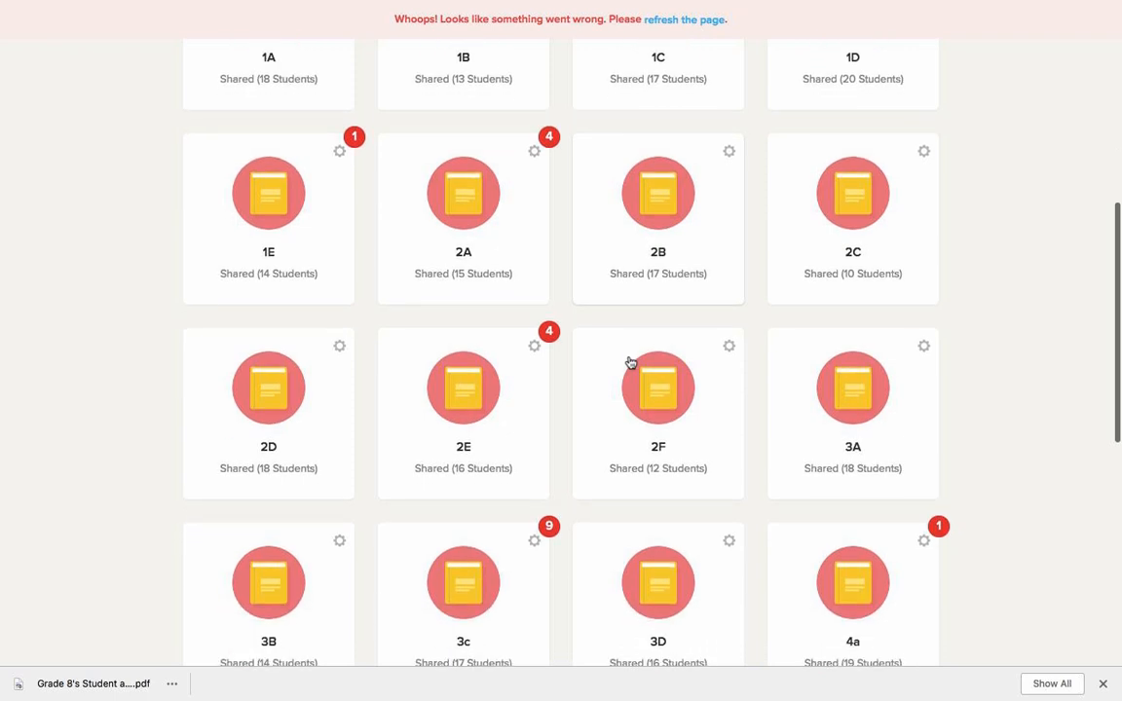
pyautogui.scroll(-3)
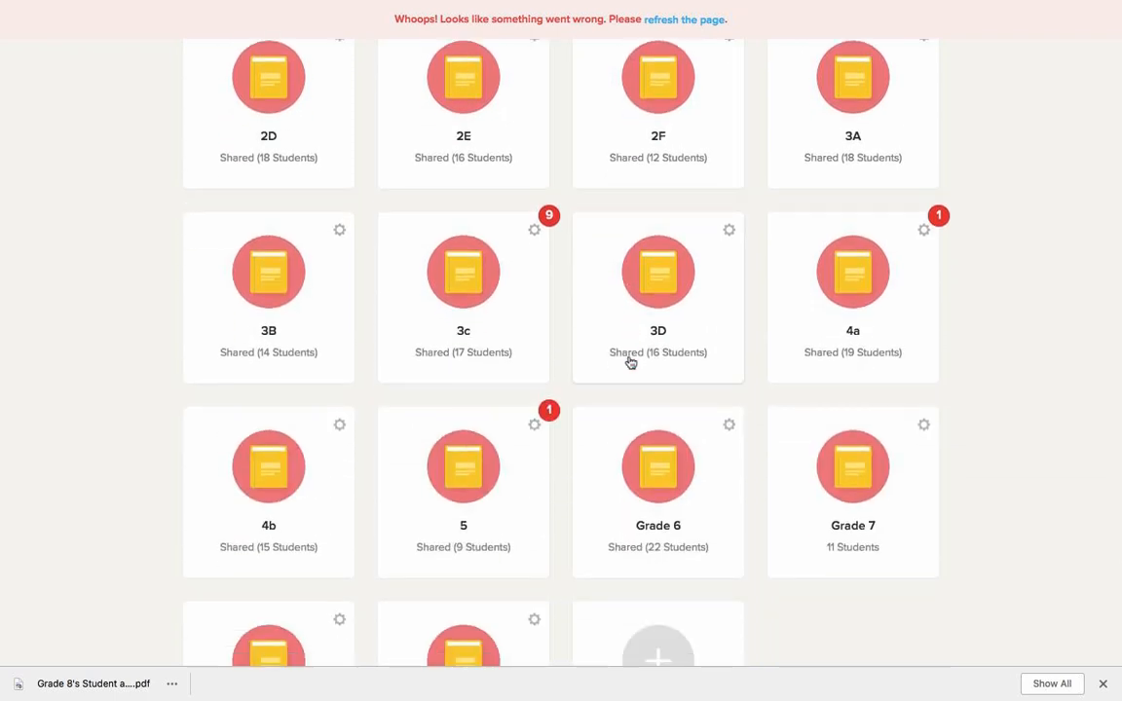
pyautogui.moveTo(875, 300)
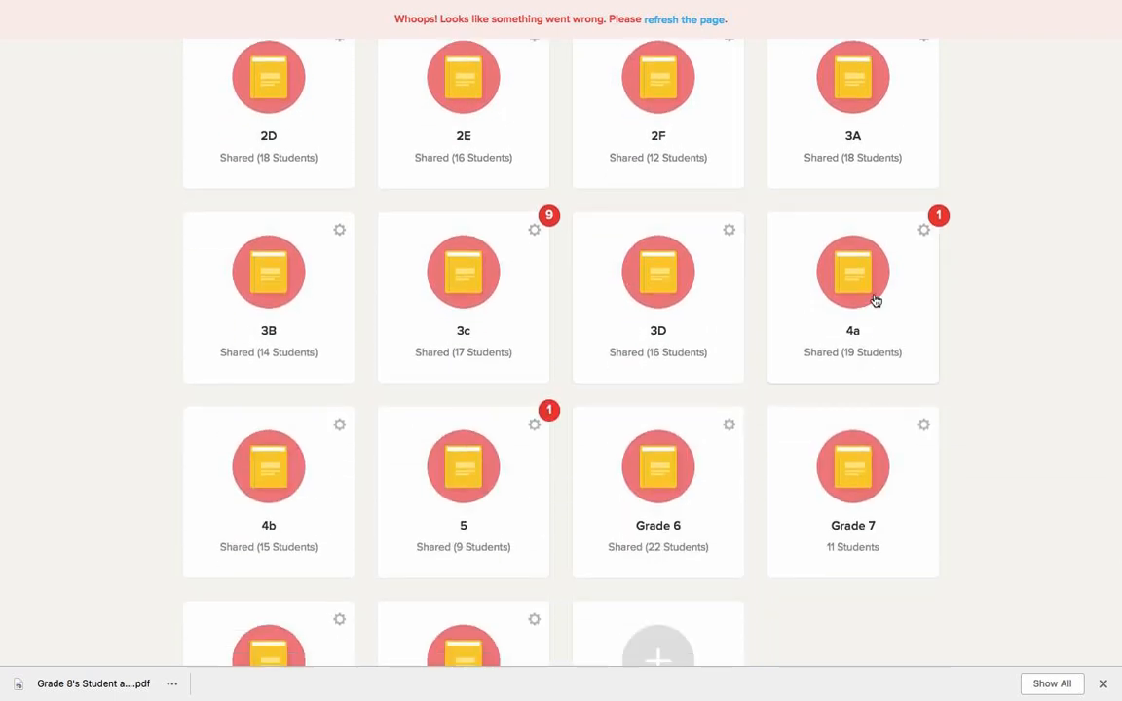
# Select the 4a class card so its Classroom page begins loading
pyautogui.click(853, 272)
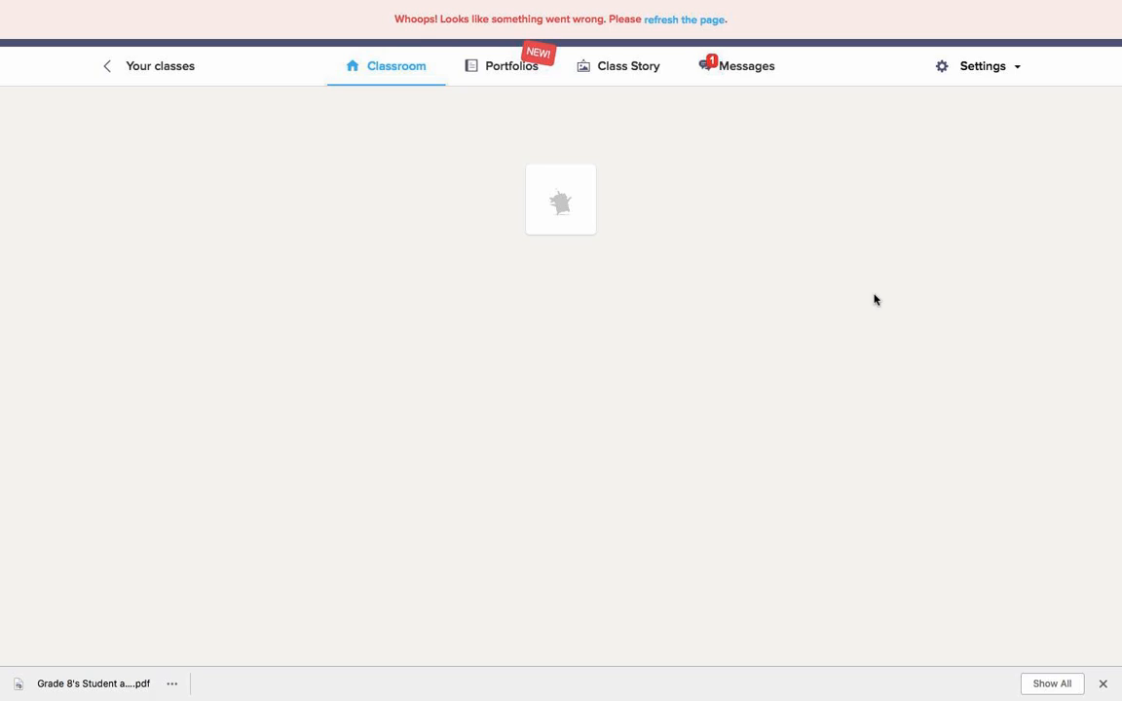
pyautogui.moveTo(660, 310)
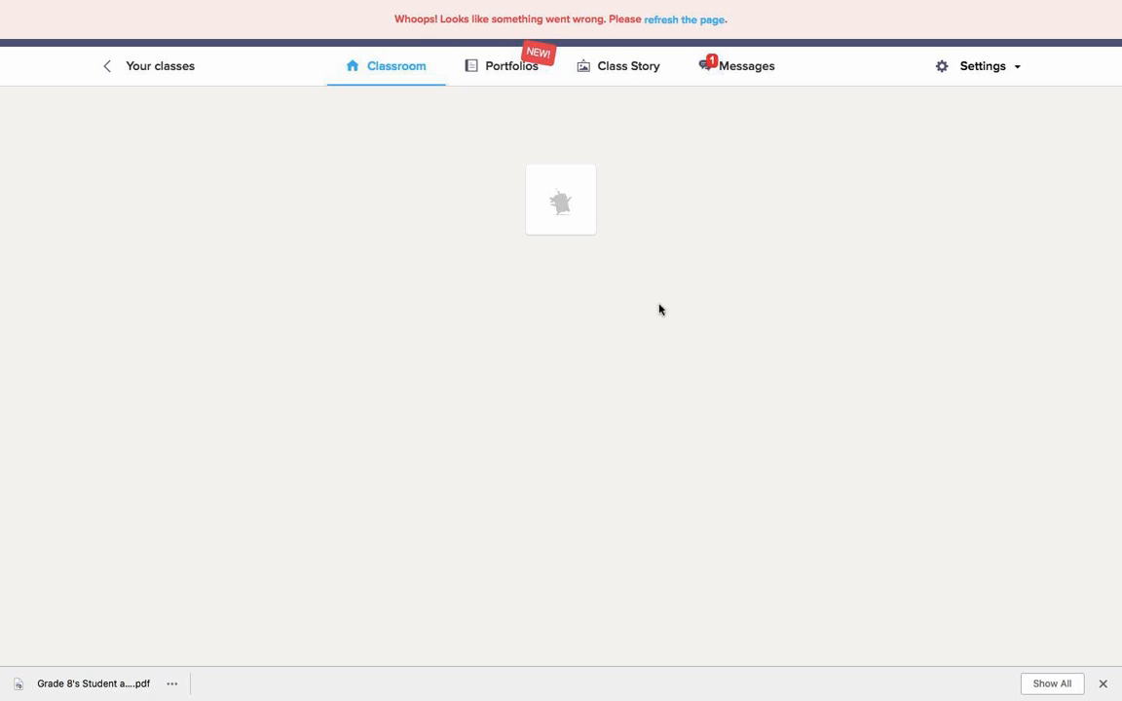
pyautogui.moveTo(662, 318)
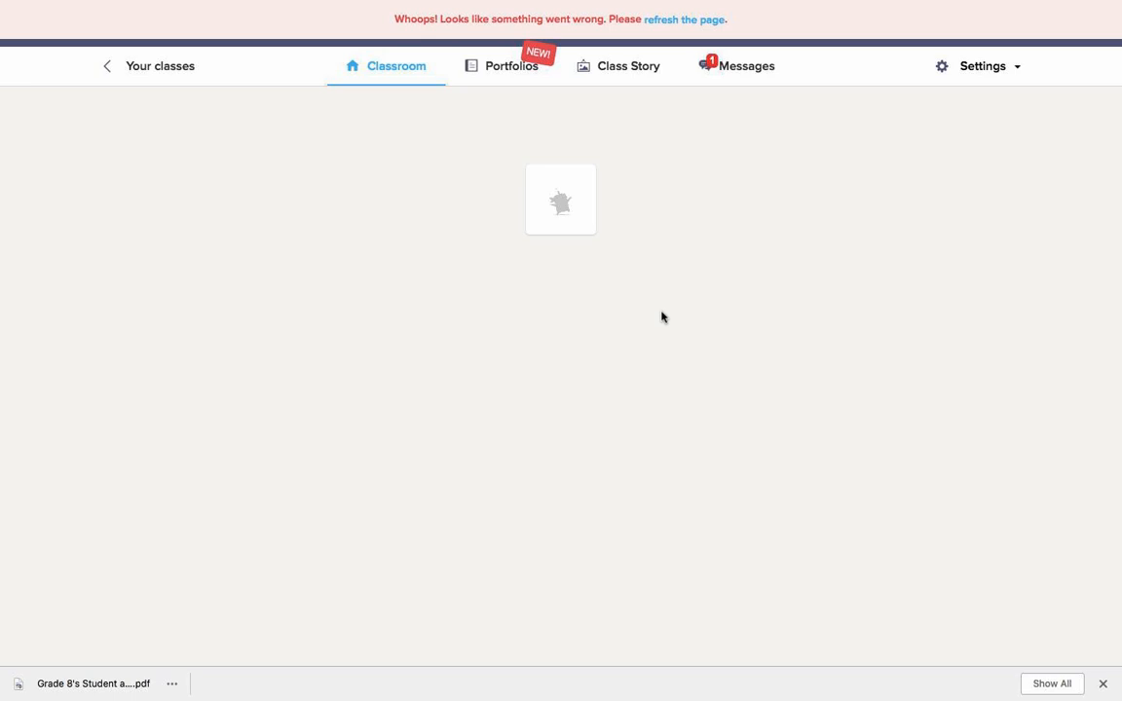
pyautogui.moveTo(592, 241)
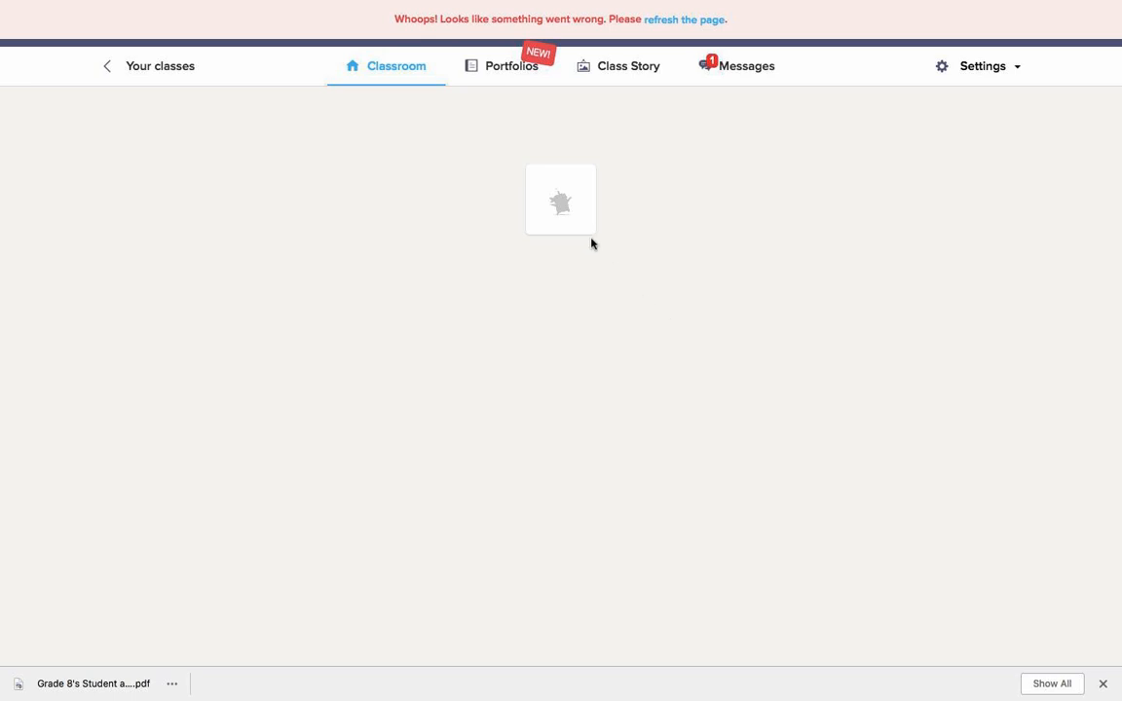
pyautogui.click(840, 8)
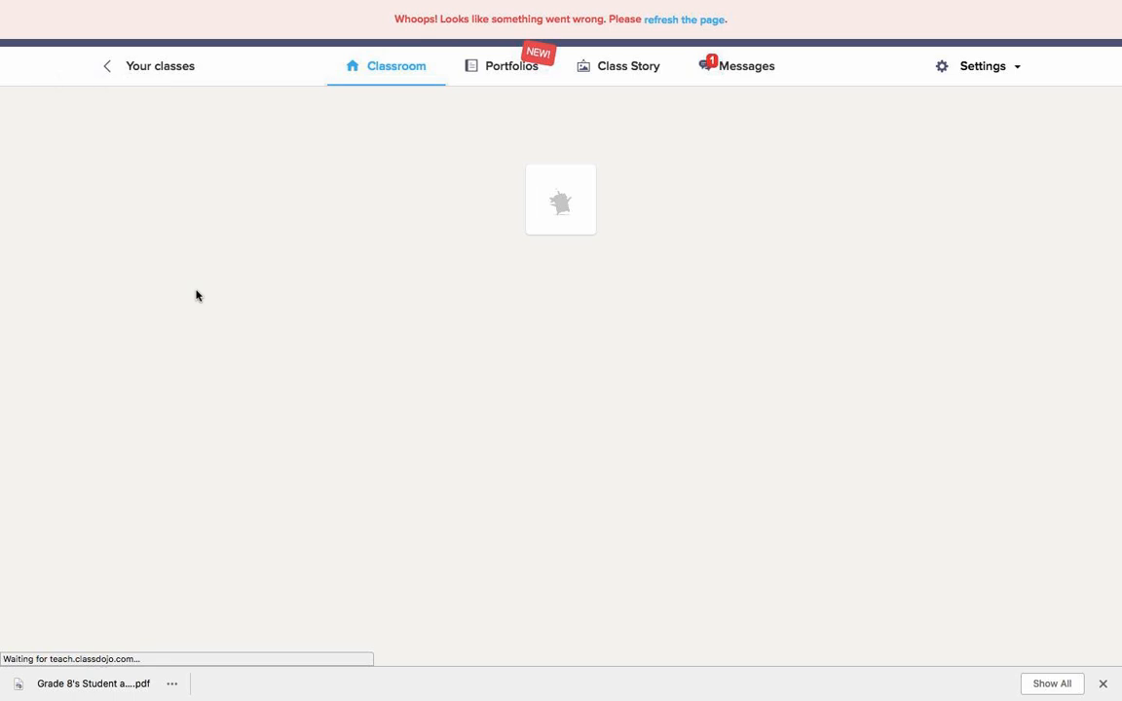
# Let class 4a's Classroom finish loading to show the student roster with avatars
pyautogui.click(686, 20)
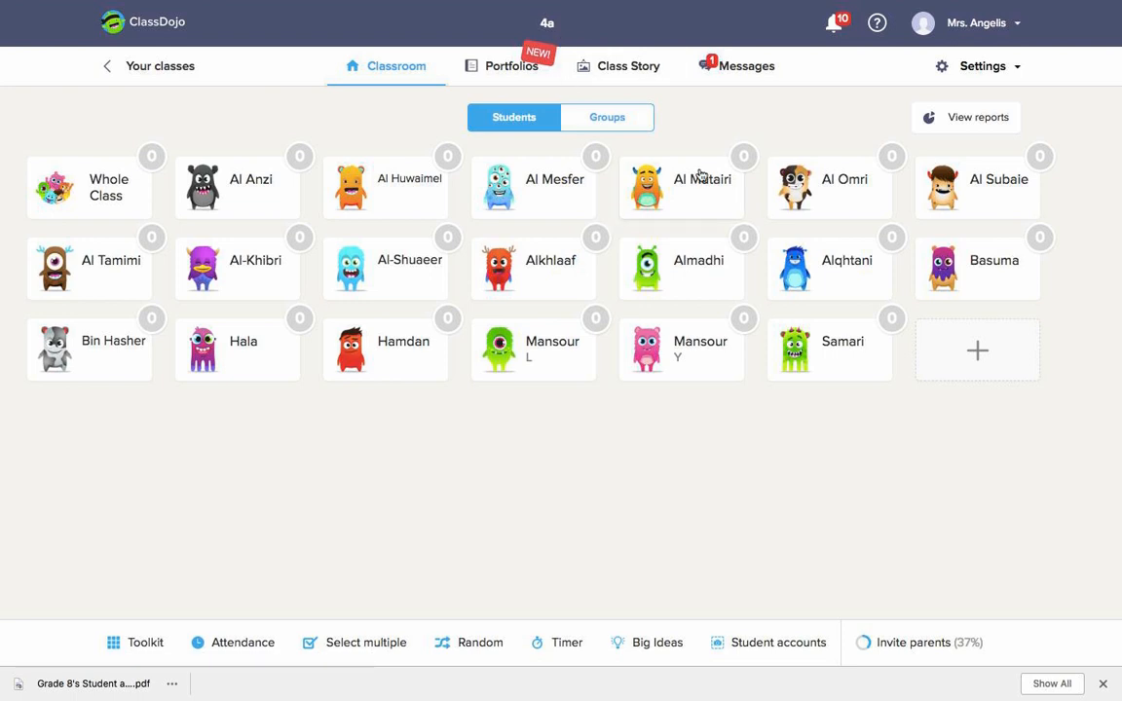
pyautogui.moveTo(732, 127)
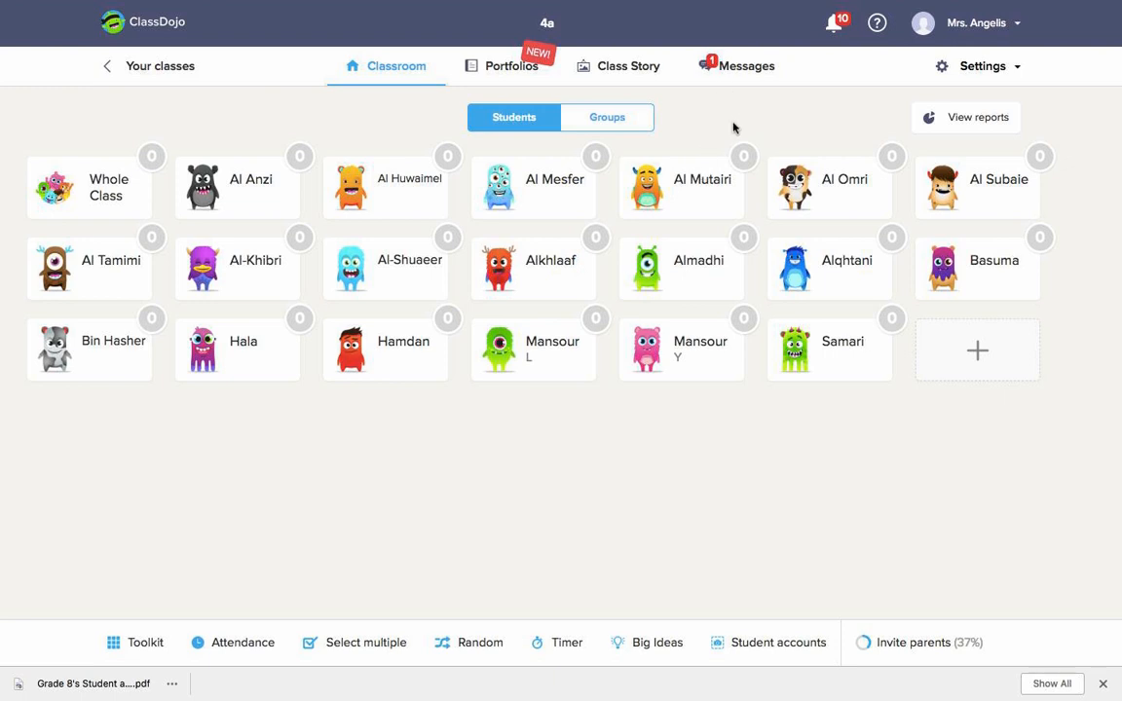
pyautogui.moveTo(736, 134)
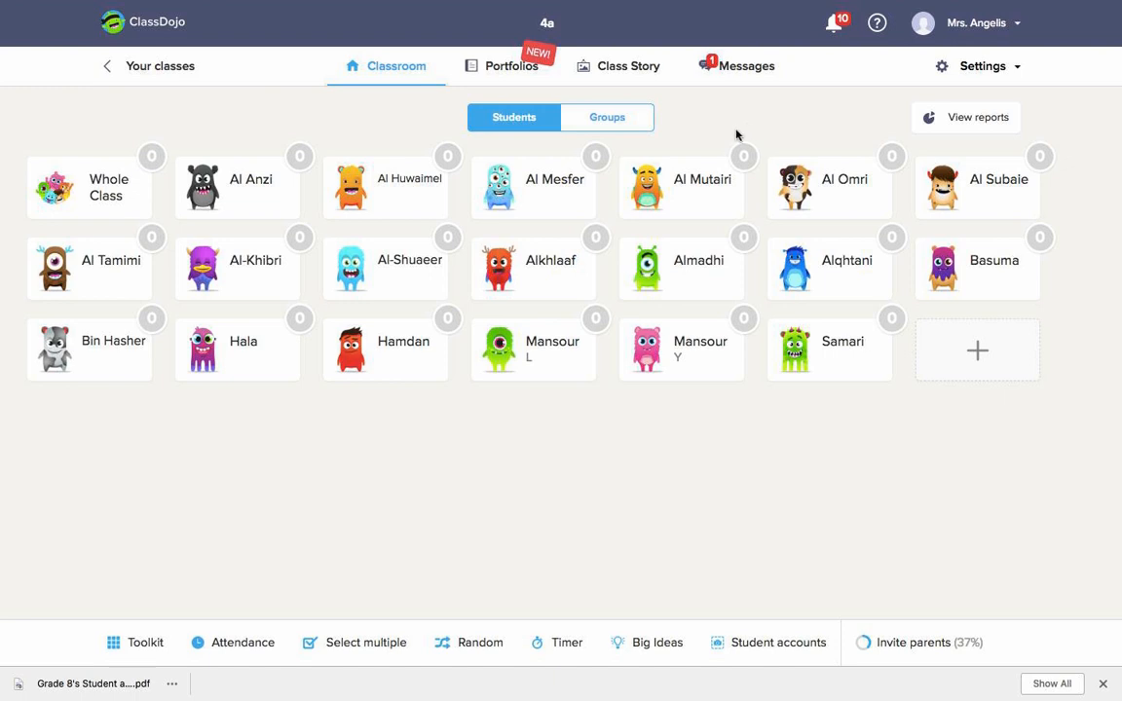
pyautogui.moveTo(650, 105)
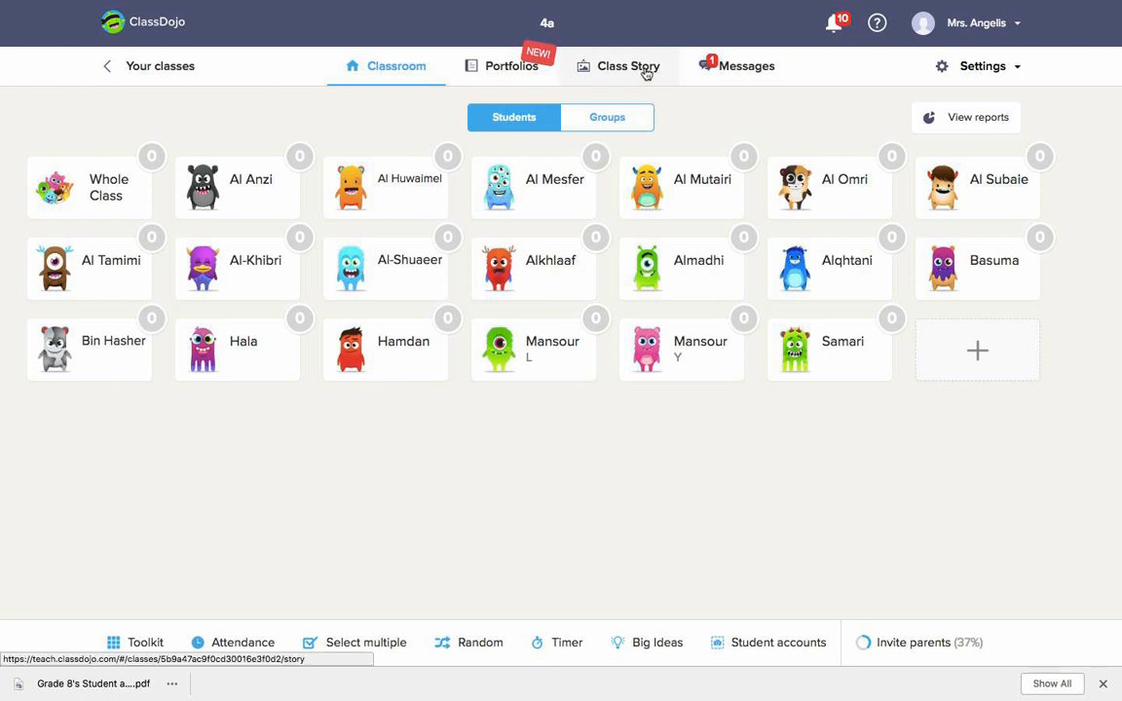
pyautogui.click(627, 67)
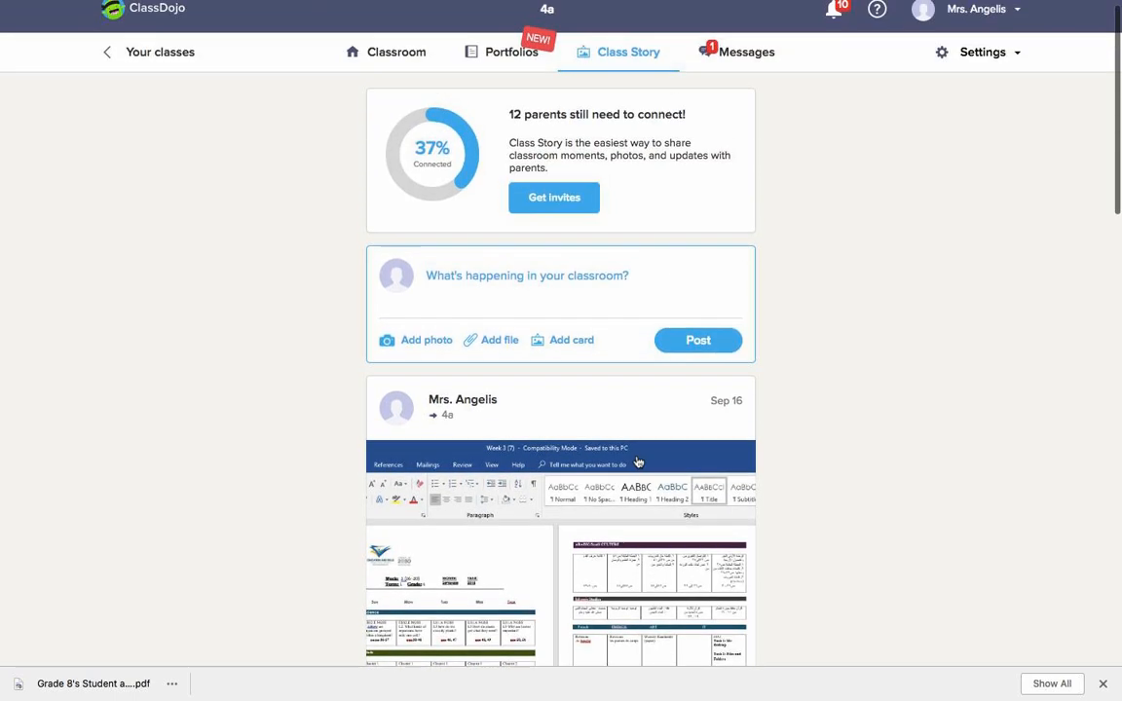
pyautogui.scroll(-3)
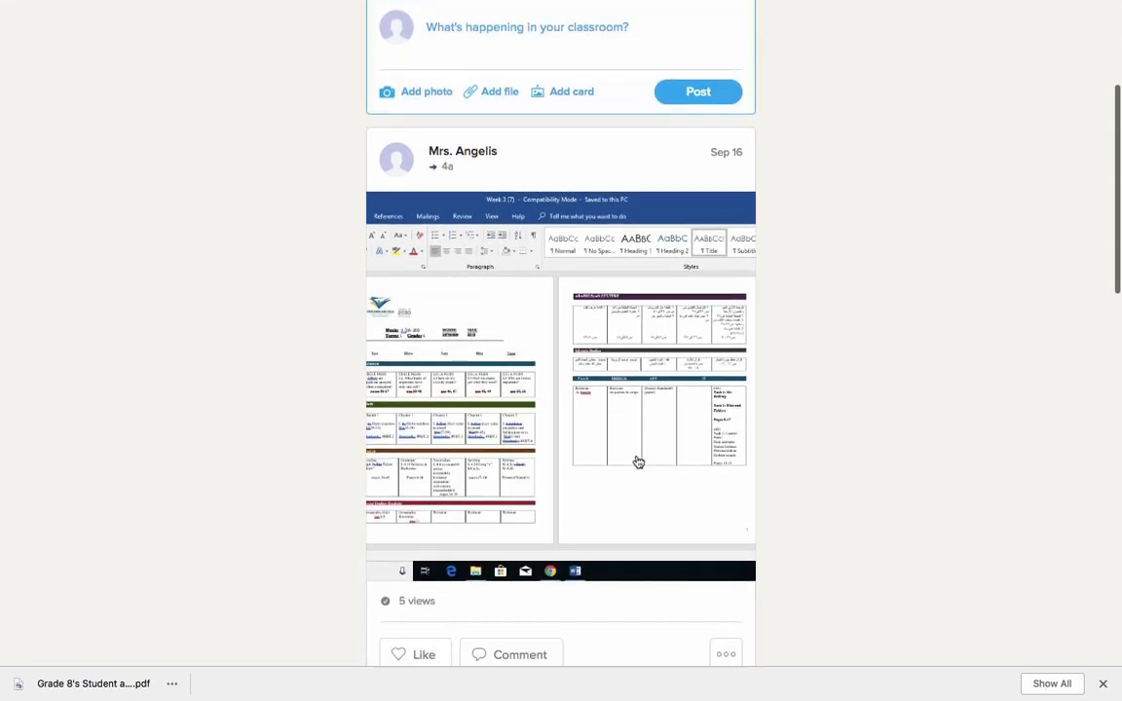
pyautogui.scroll(-3)
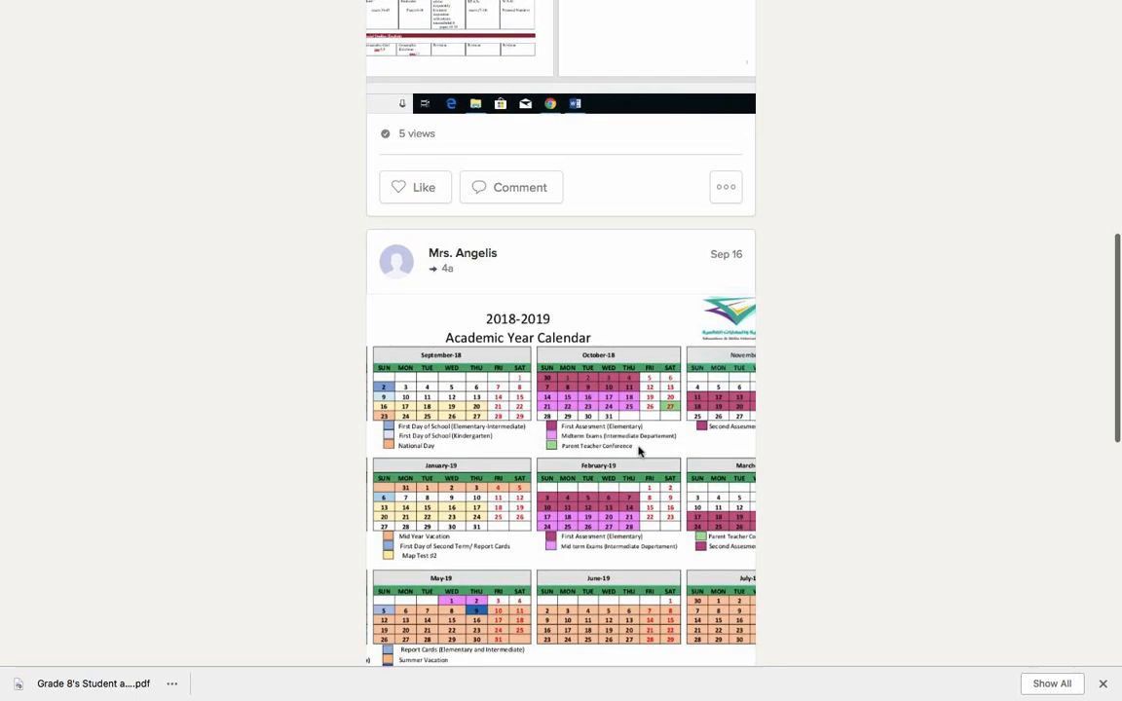
pyautogui.scroll(-3)
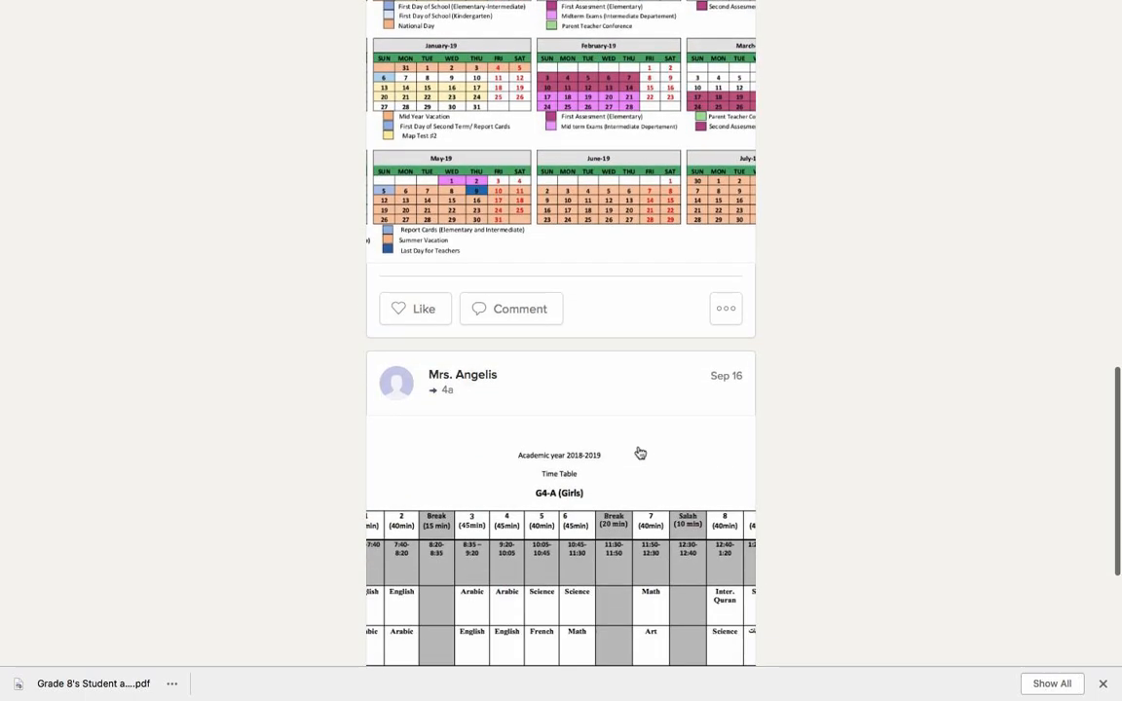
pyautogui.scroll(-3)
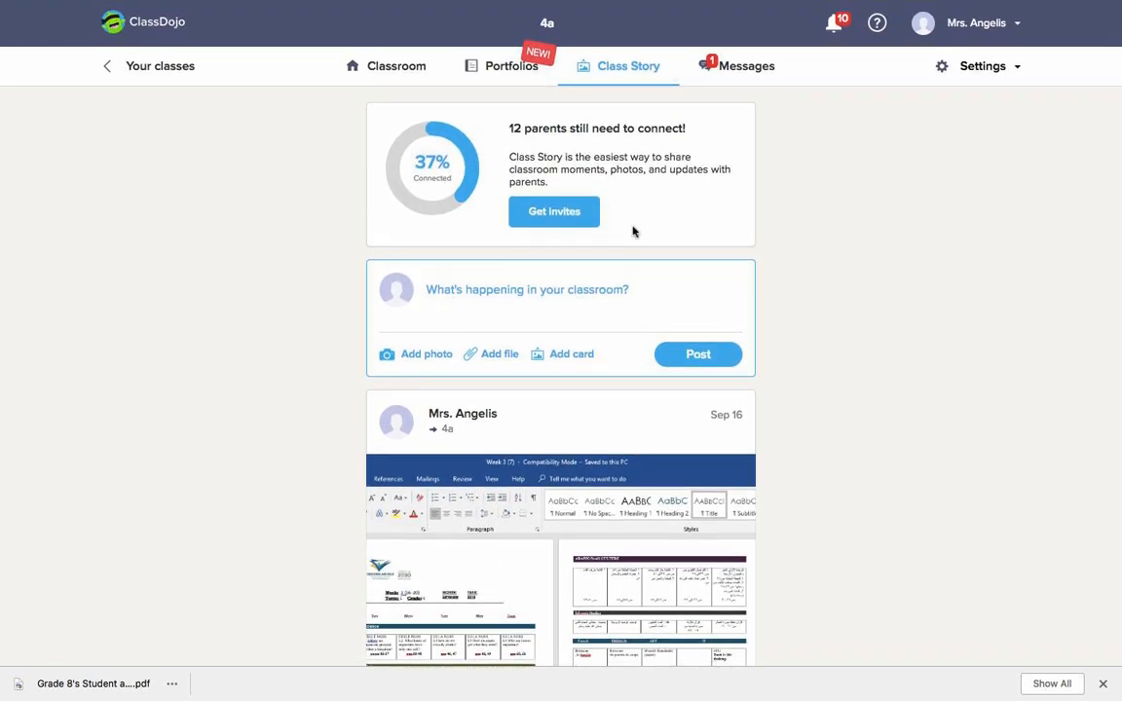
pyautogui.moveTo(621, 118)
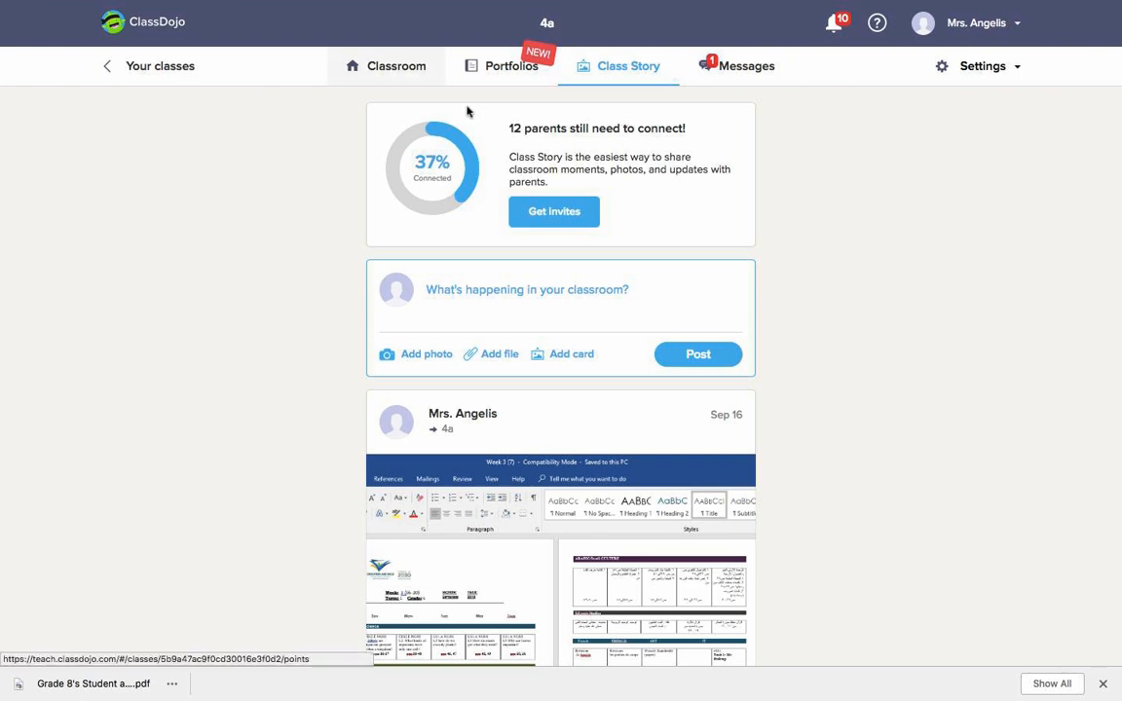
pyautogui.click(396, 66)
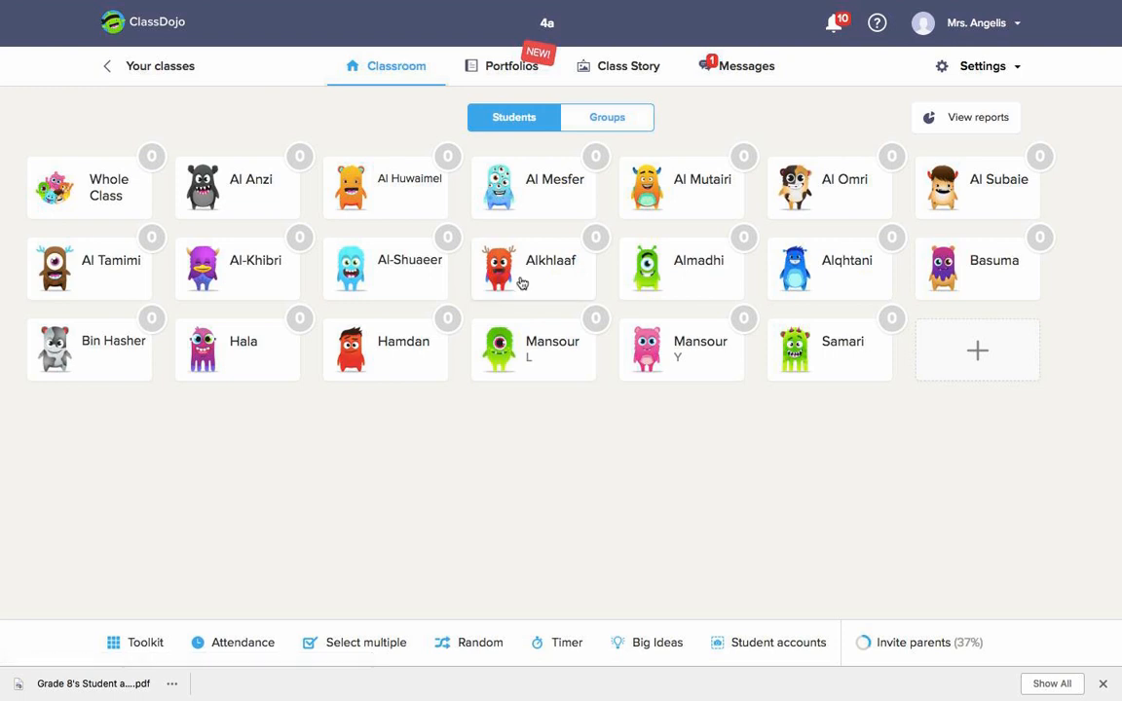
pyautogui.moveTo(623, 444)
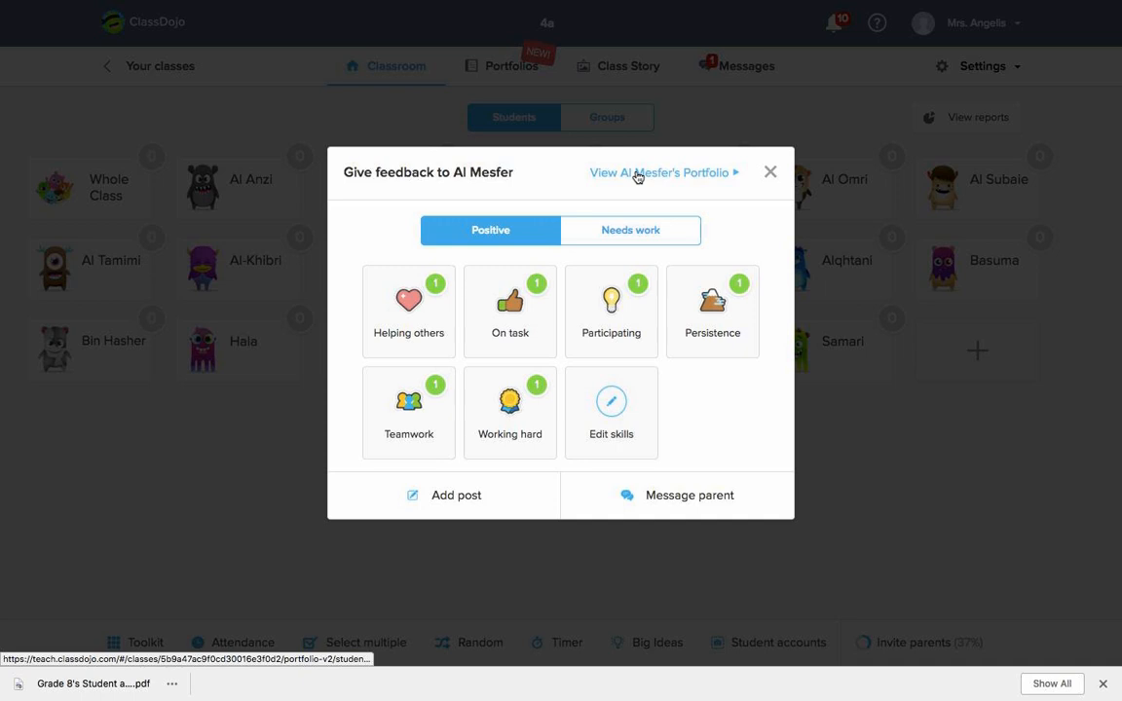
pyautogui.click(662, 172)
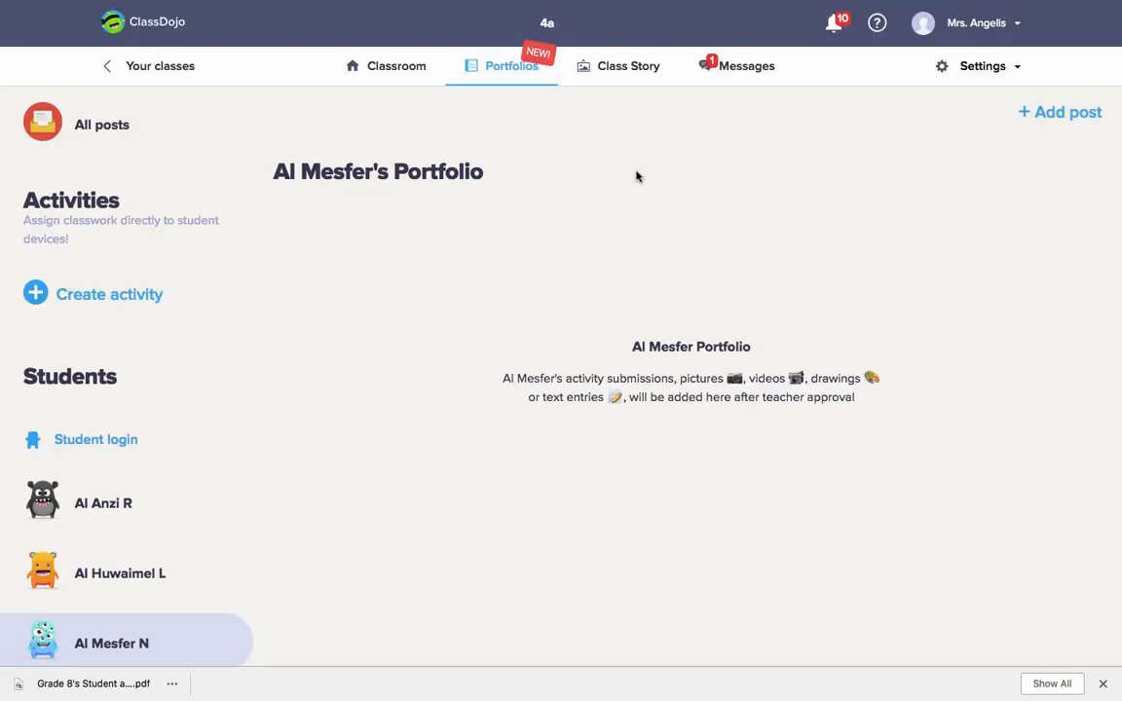
pyautogui.scroll(-3)
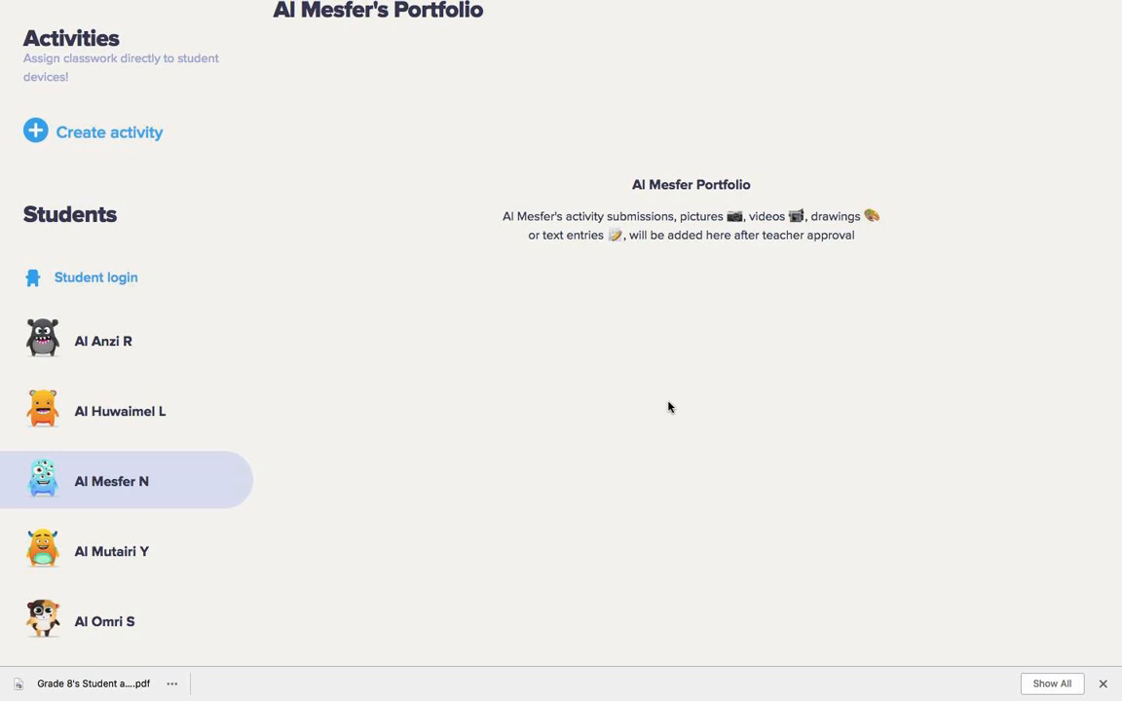
pyautogui.moveTo(639, 207)
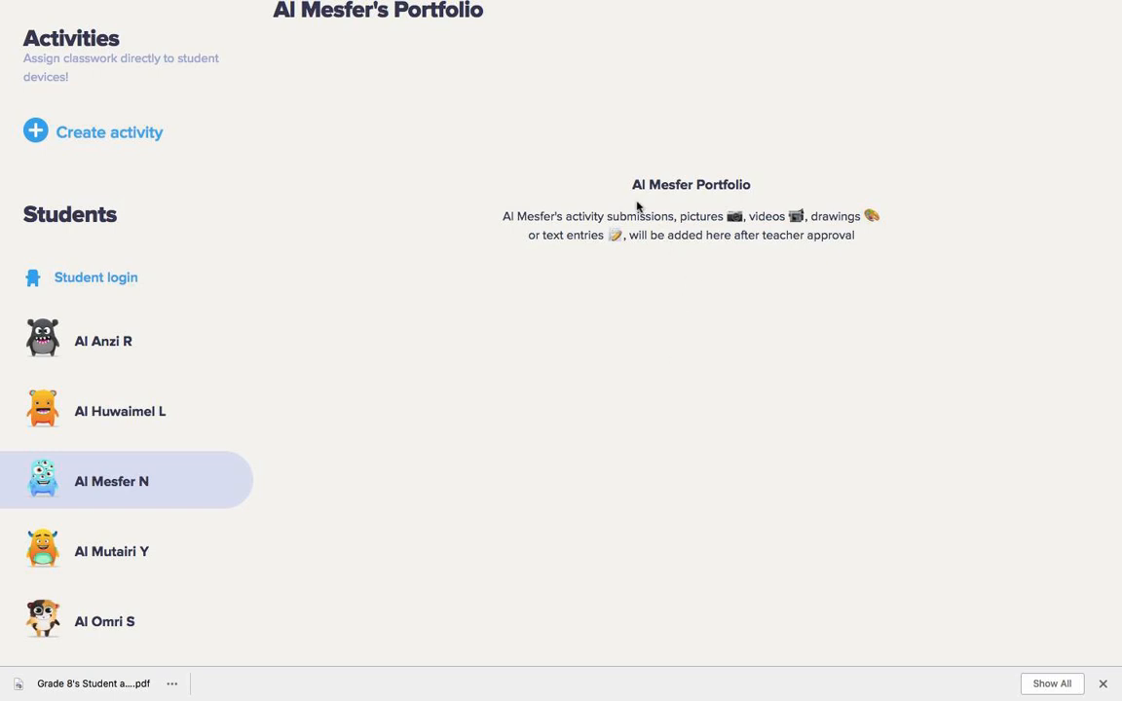
pyautogui.moveTo(584, 233)
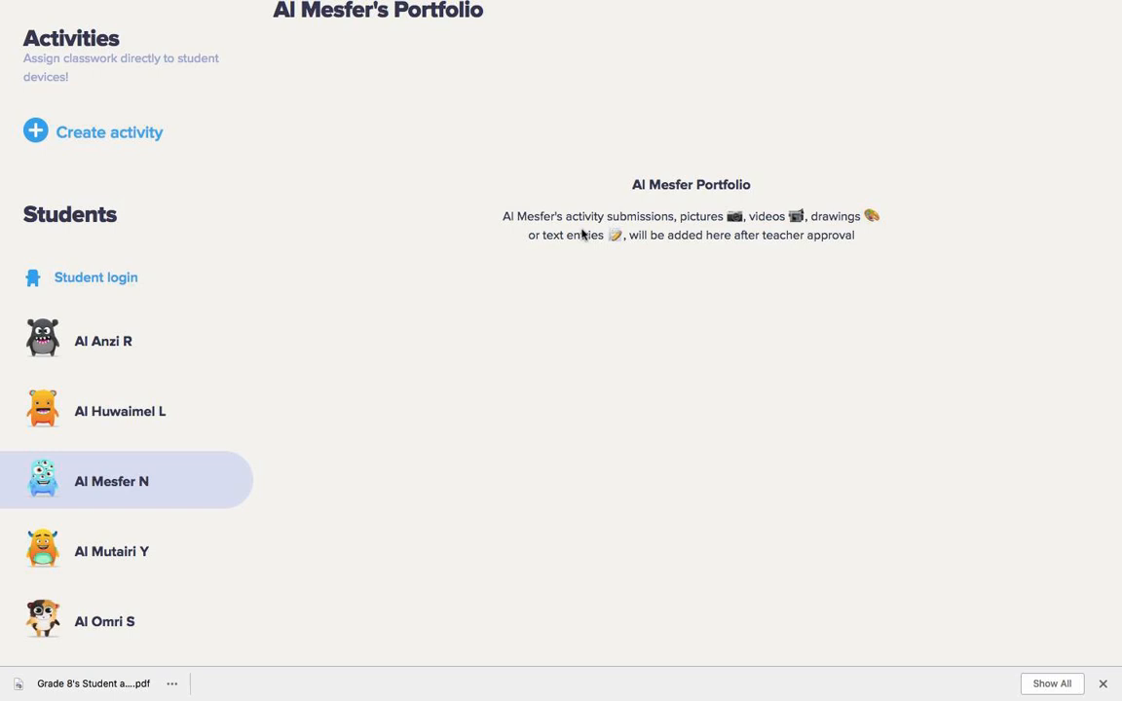
pyautogui.moveTo(692, 230)
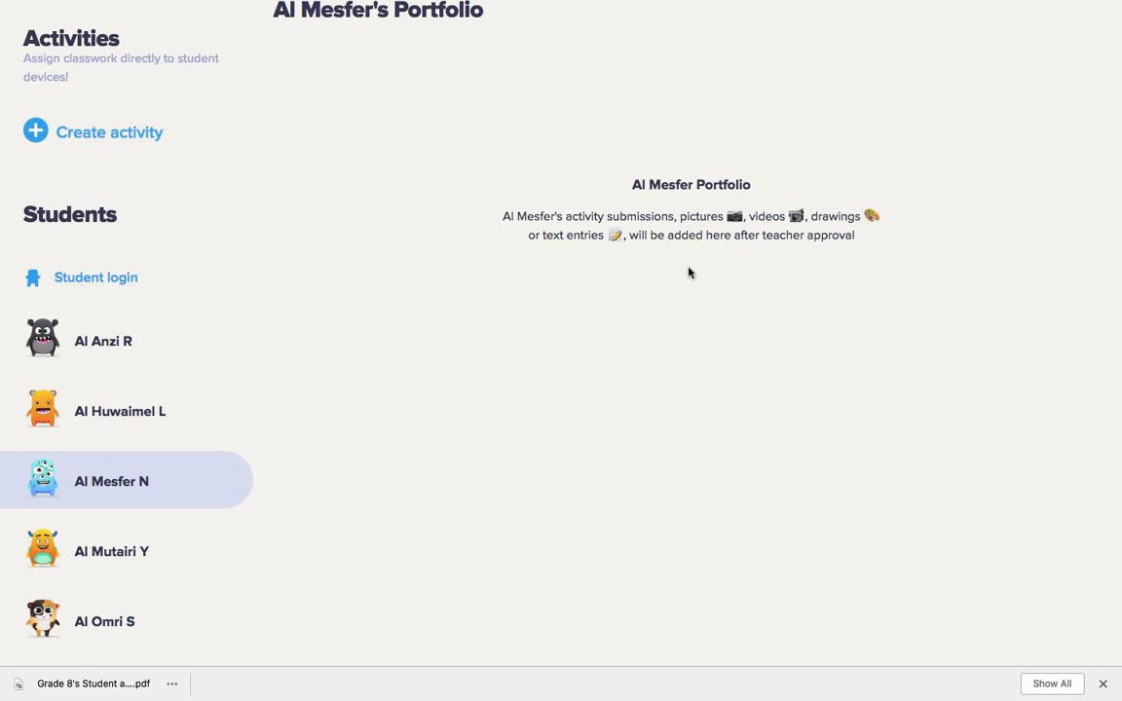
pyautogui.moveTo(771, 257)
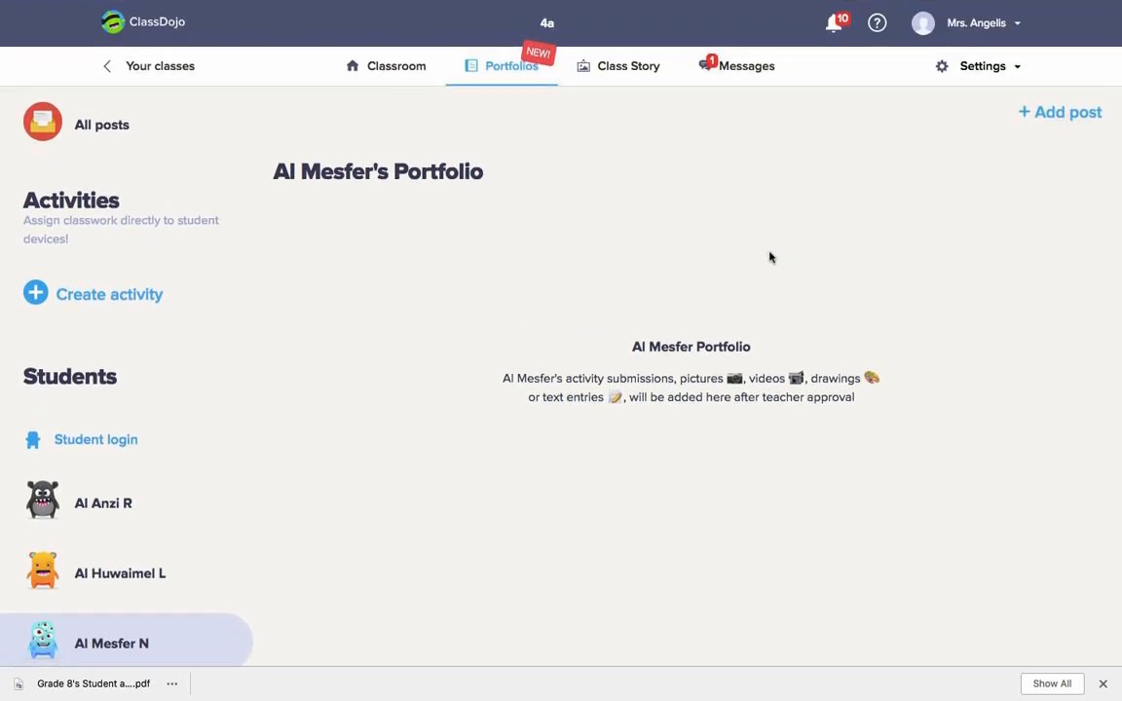
pyautogui.moveTo(304, 82)
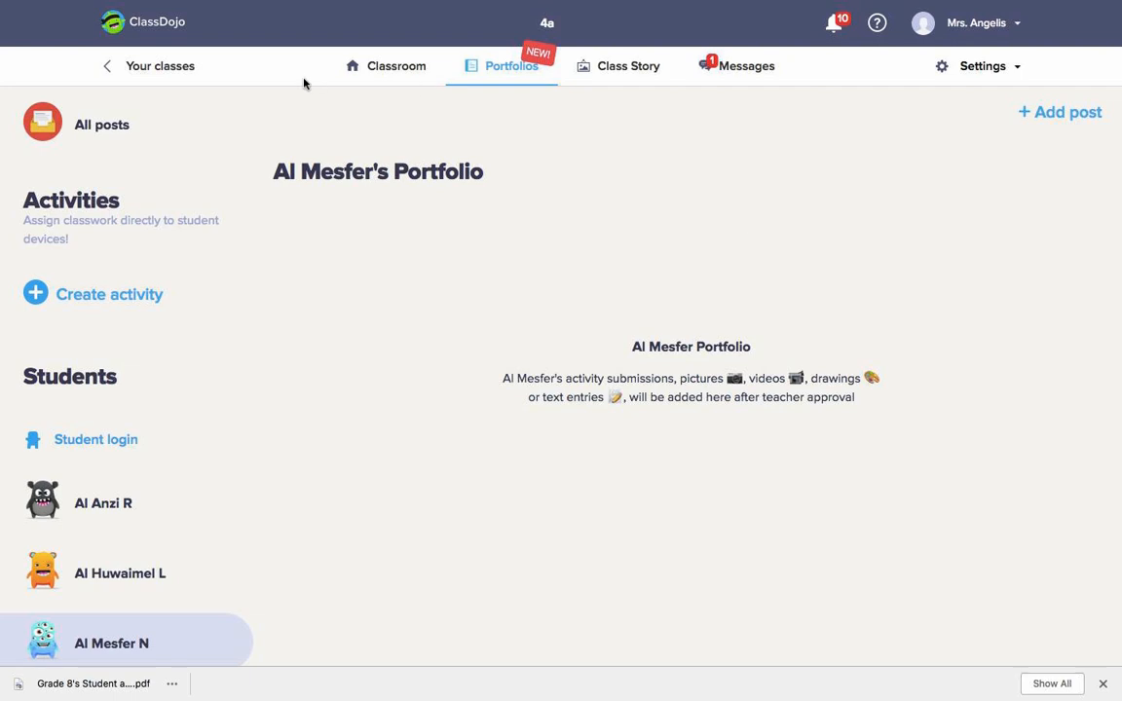
# Show class 4a's Class Story feed and scroll through the latest timetable post
pyautogui.click(627, 66)
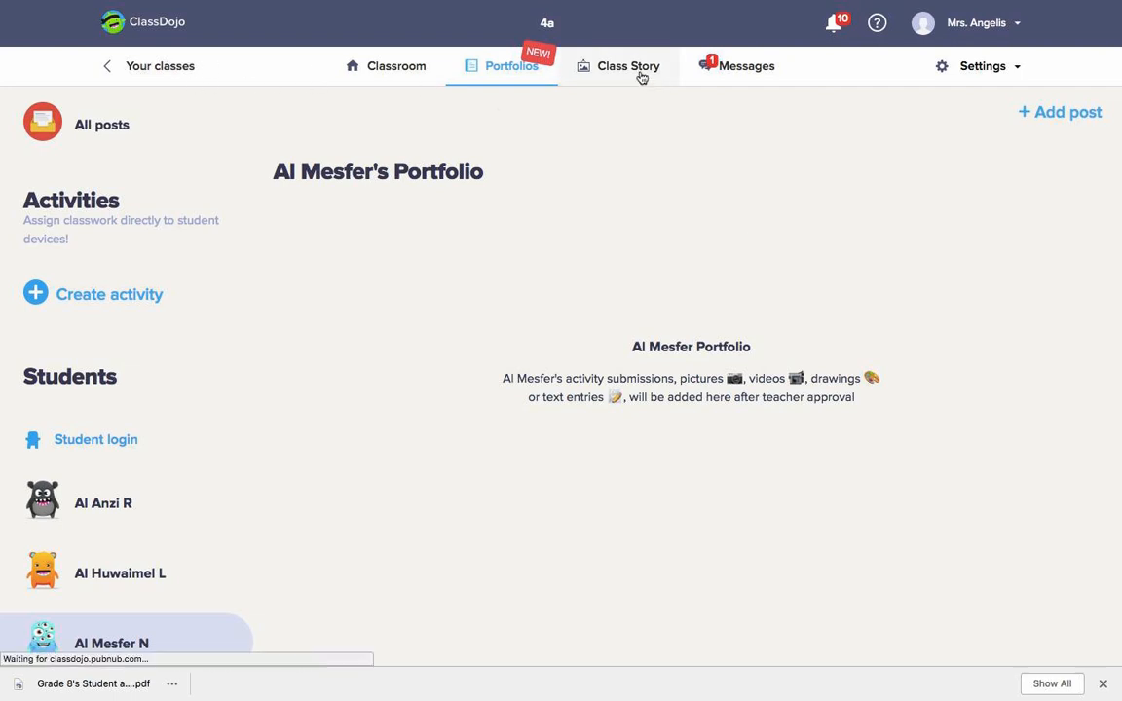
pyautogui.click(627, 66)
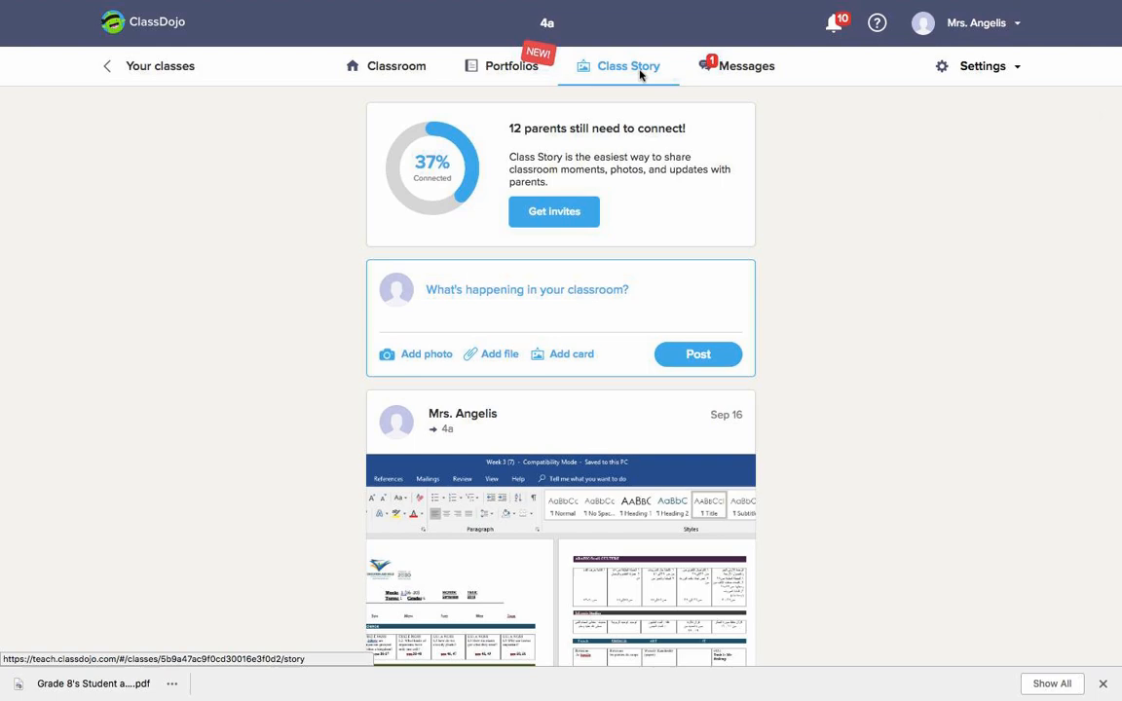
pyautogui.scroll(-3)
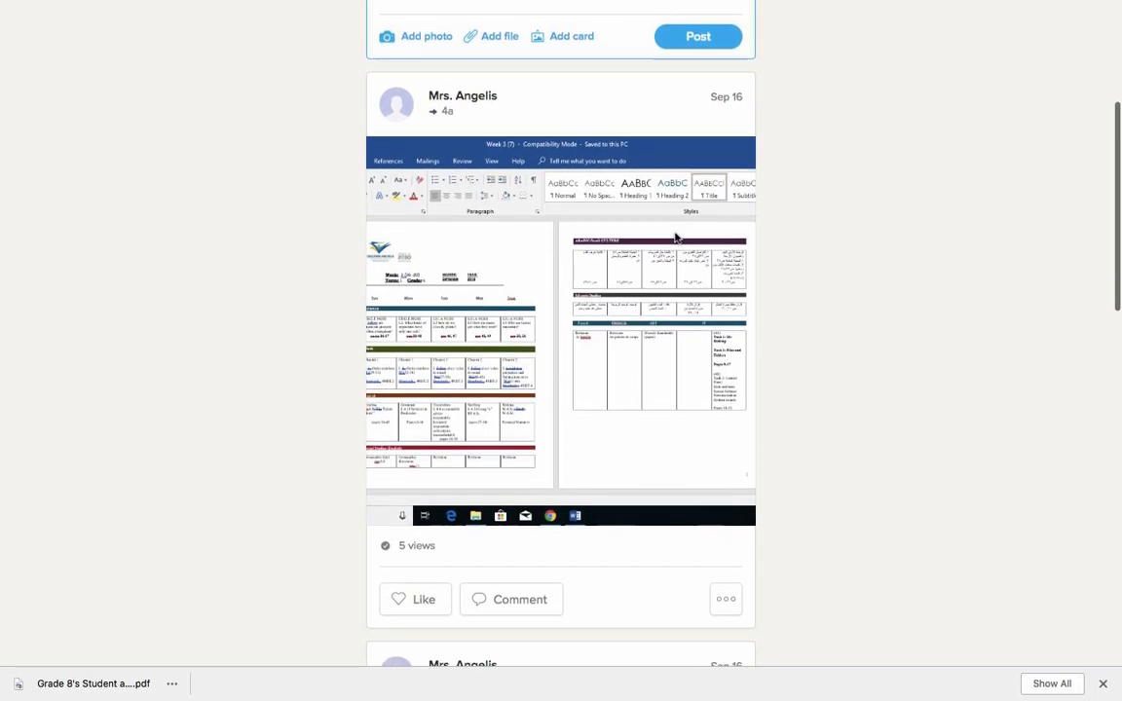
pyautogui.scroll(-3)
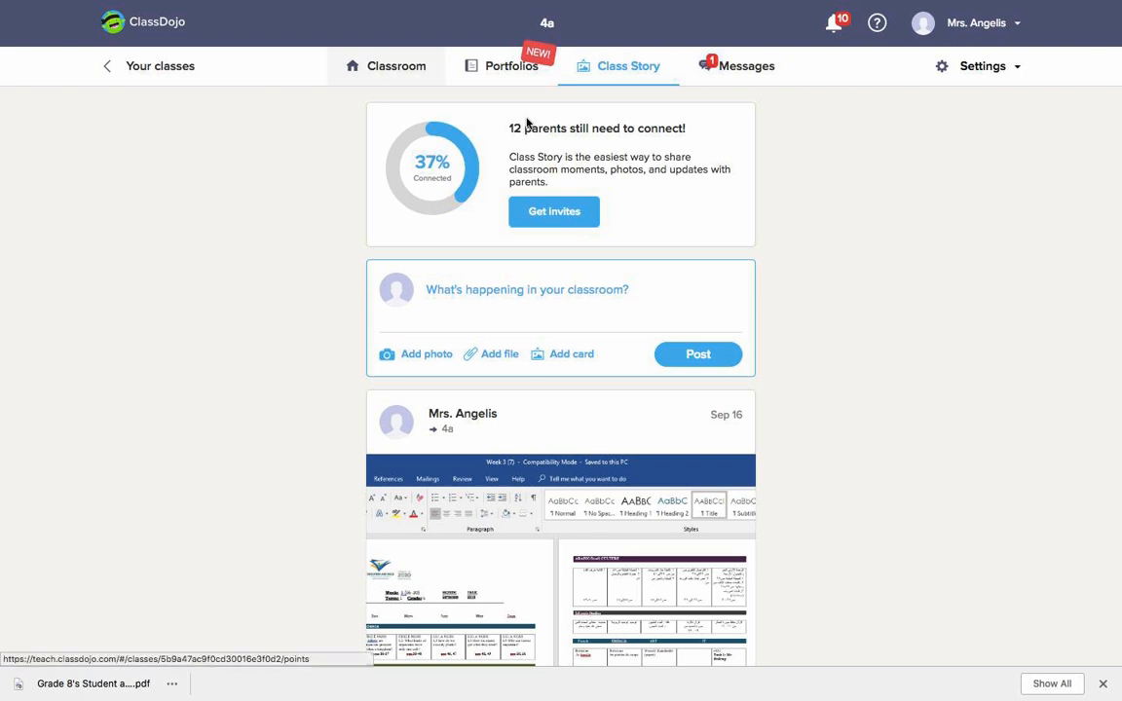
pyautogui.click(395, 66)
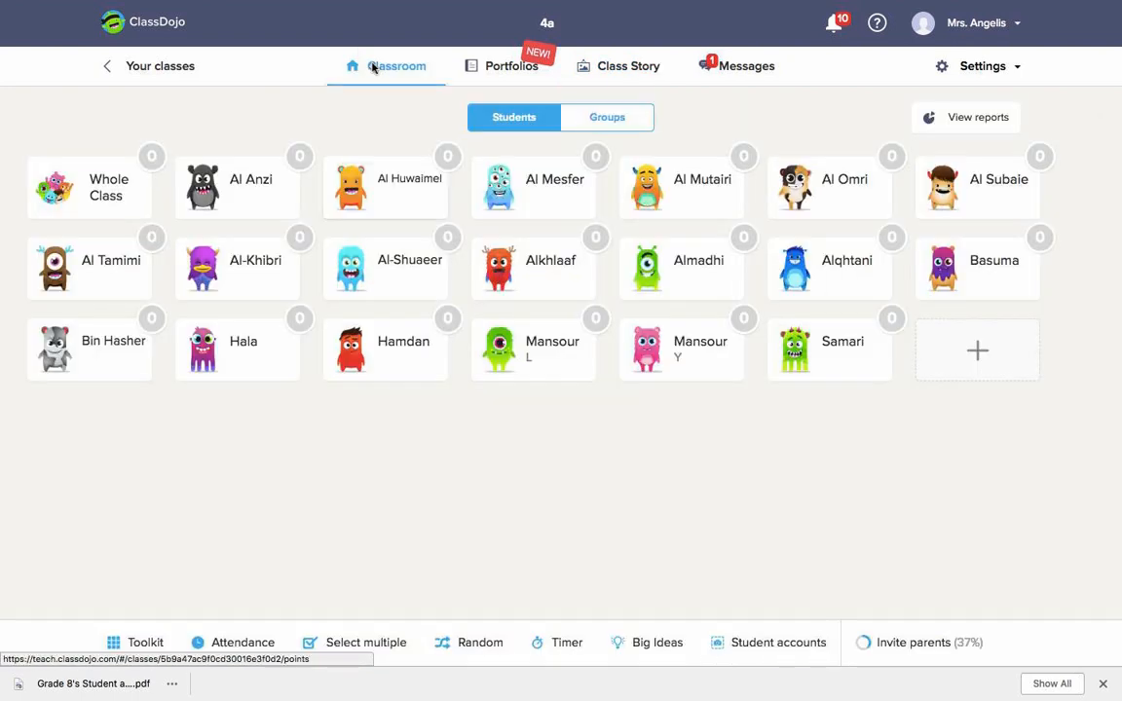
pyautogui.click(386, 269)
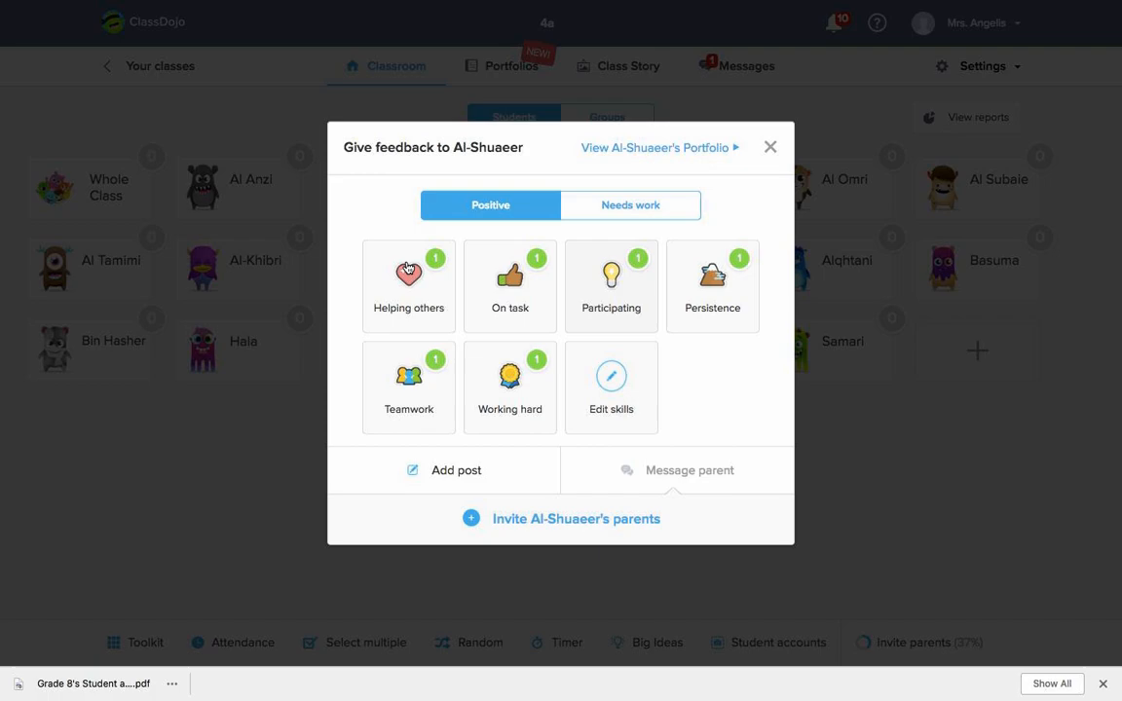
pyautogui.click(654, 148)
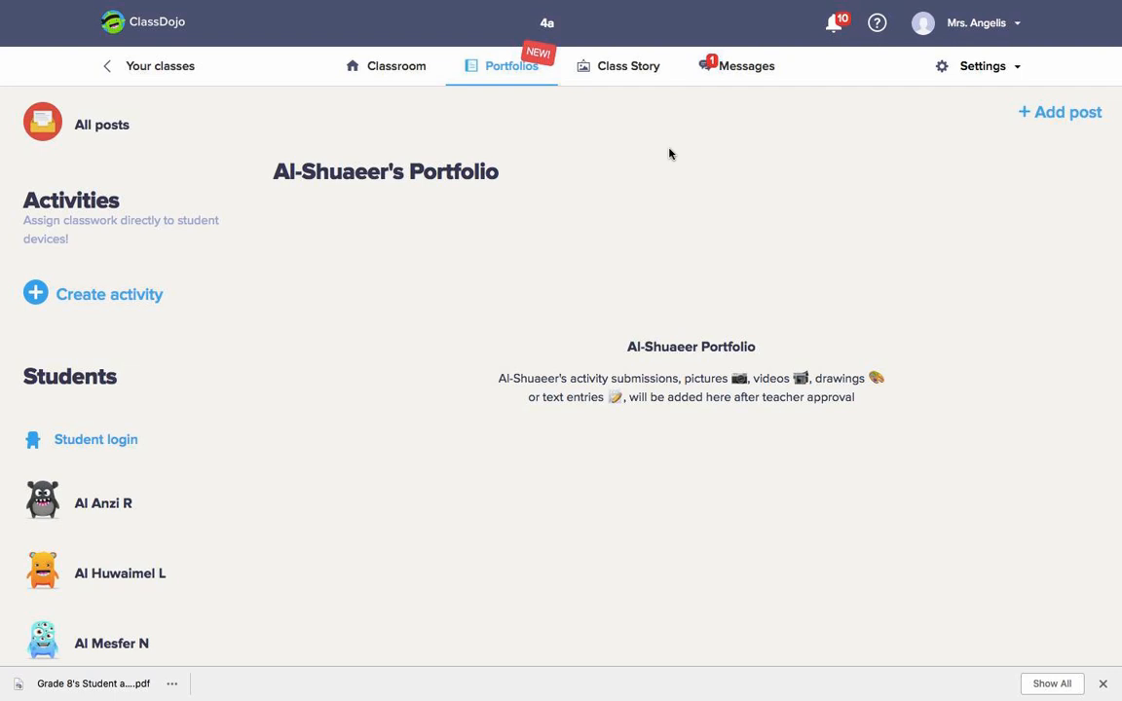
pyautogui.moveTo(716, 316)
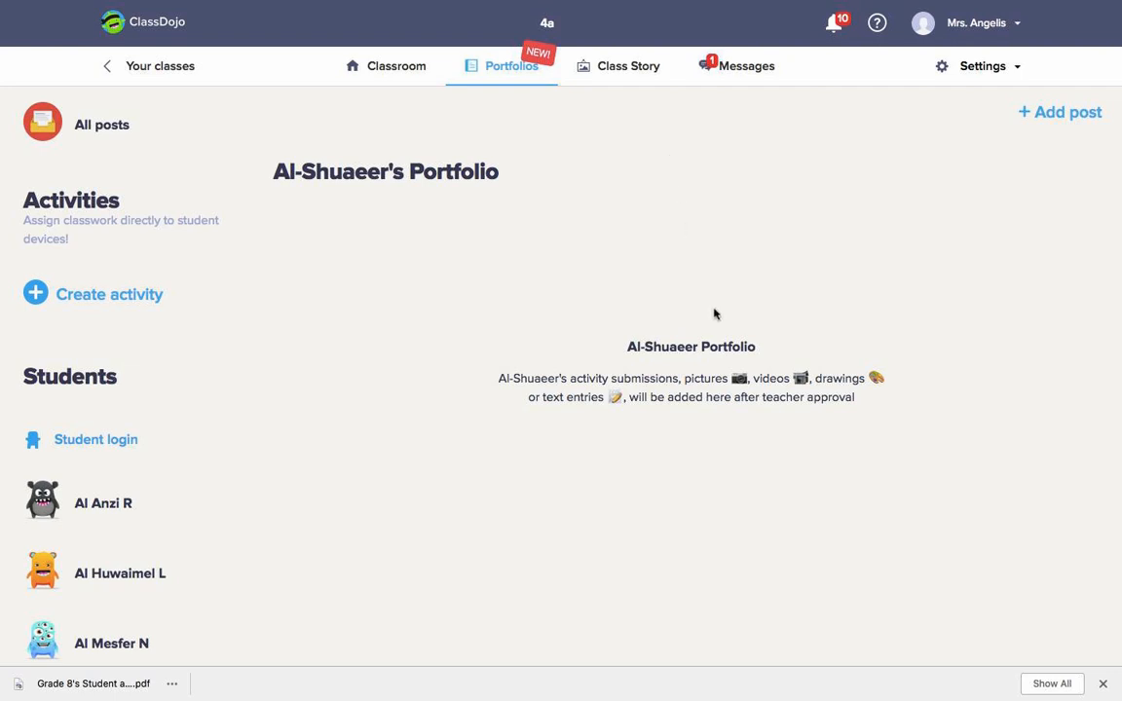
pyautogui.moveTo(723, 339)
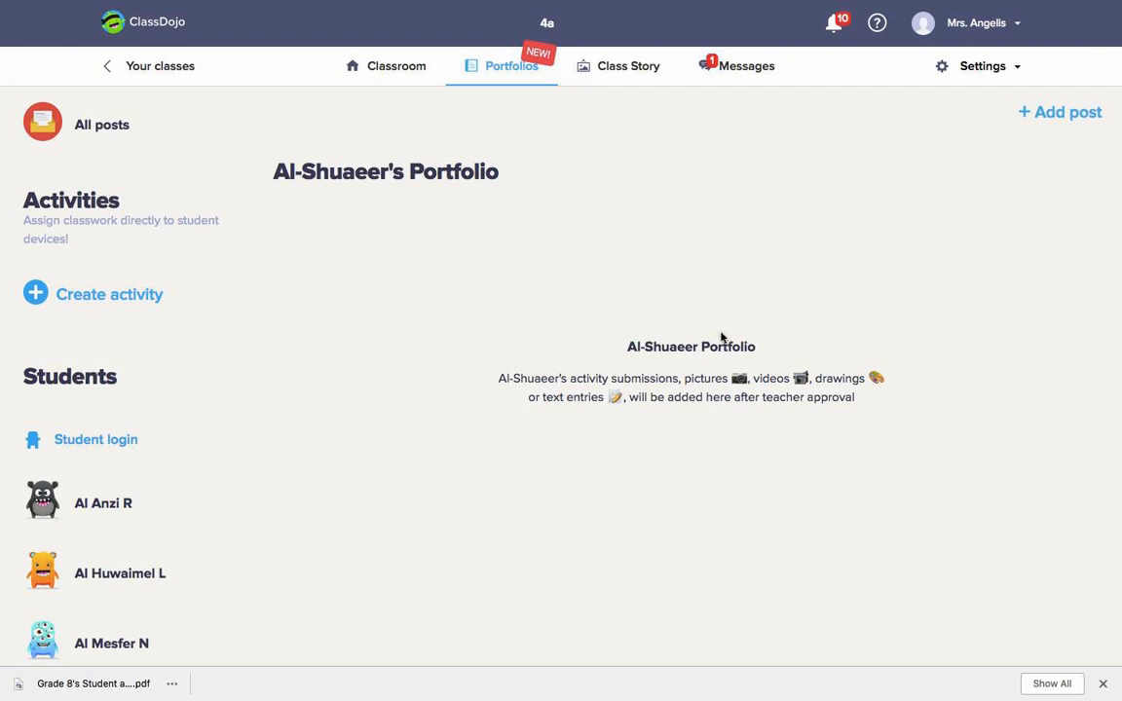
pyautogui.click(395, 66)
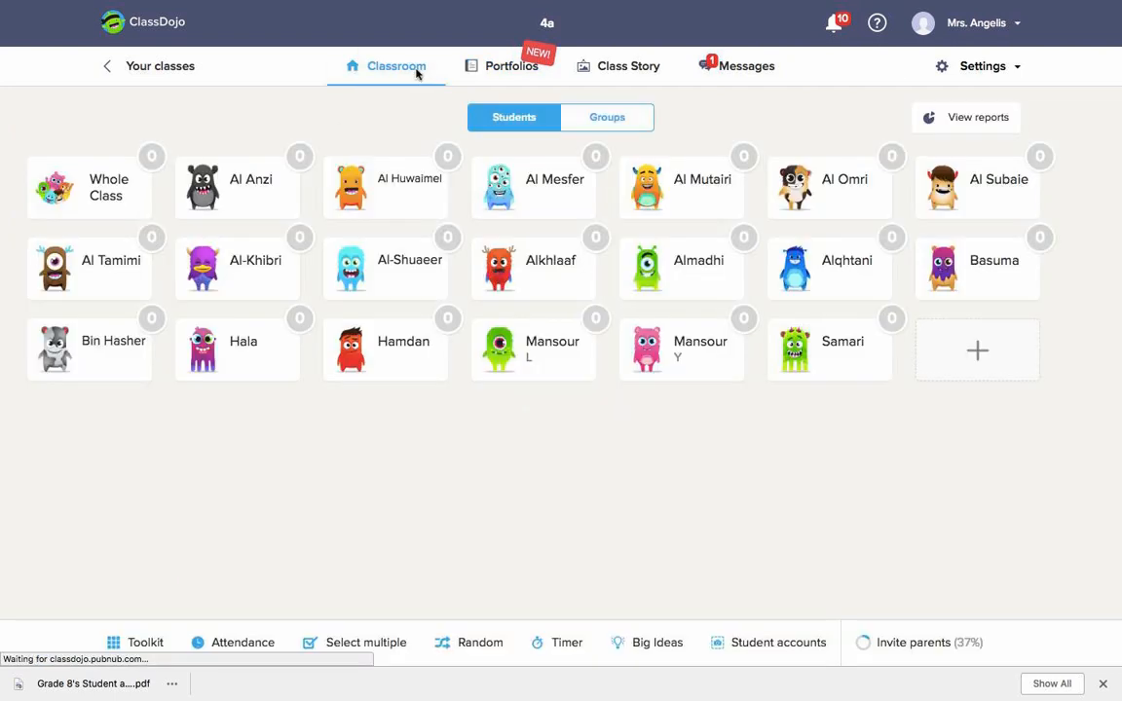